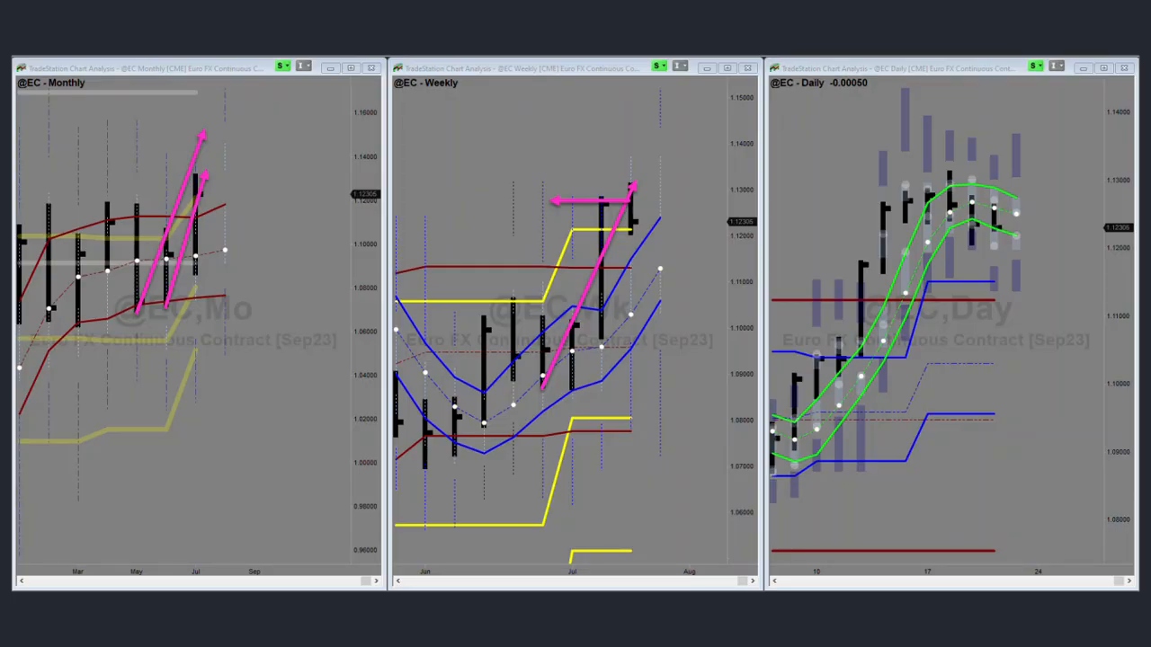
{"action": "left_click_drag", "start_coordinate": [170, 252], "coordinate": [252, 495]}
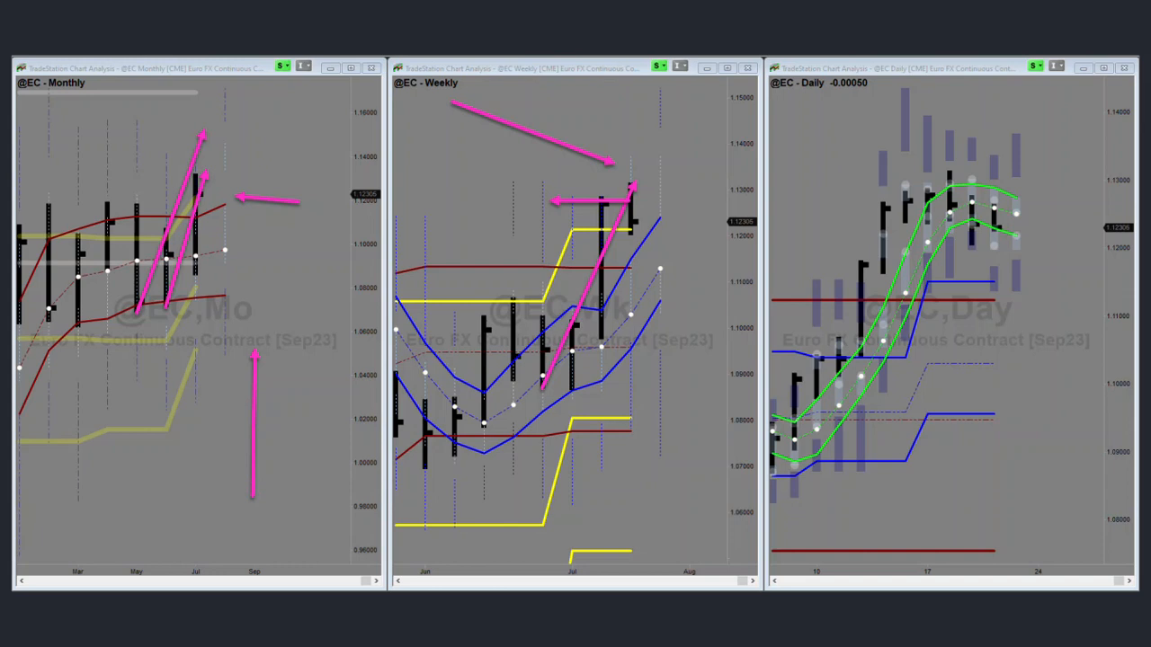
{"action": "left_click_drag", "start_coordinate": [734, 165], "coordinate": [662, 216]}
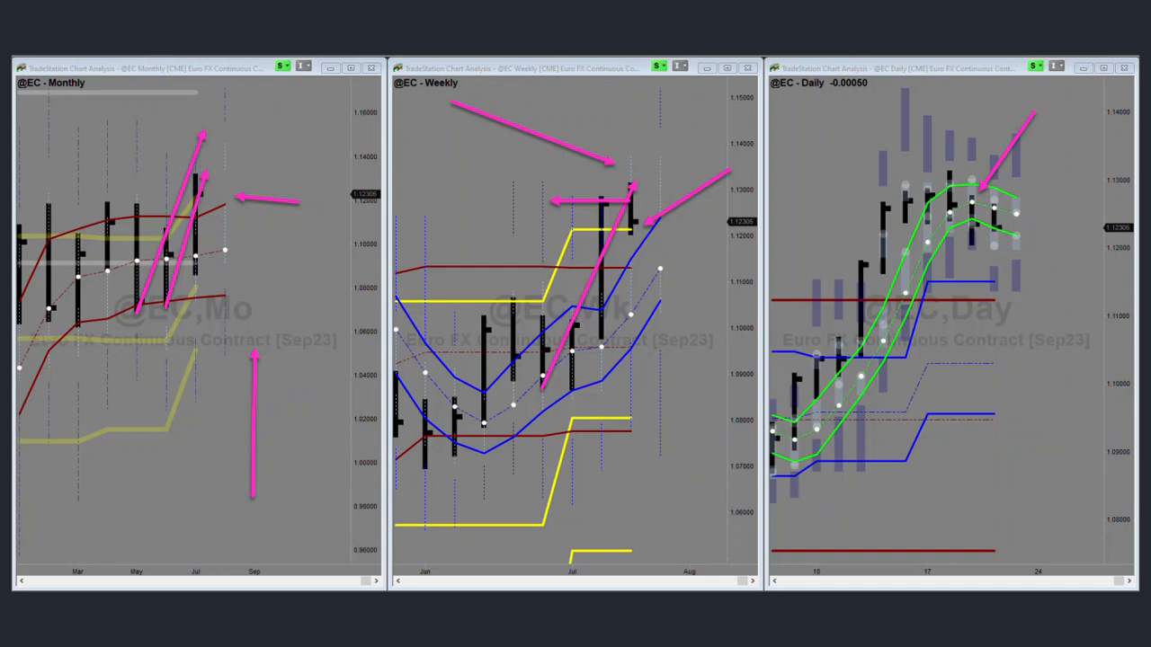
{"action": "mouse_move", "coordinate": [1079, 213]}
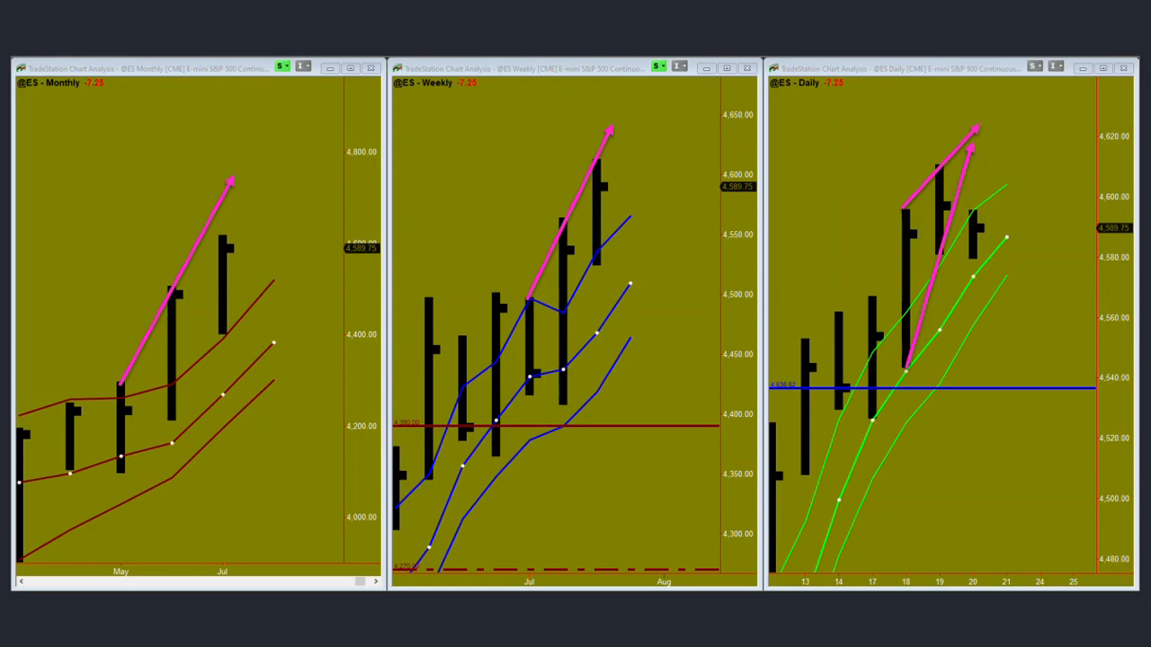
{"action": "left_click_drag", "start_coordinate": [435, 140], "coordinate": [521, 180]}
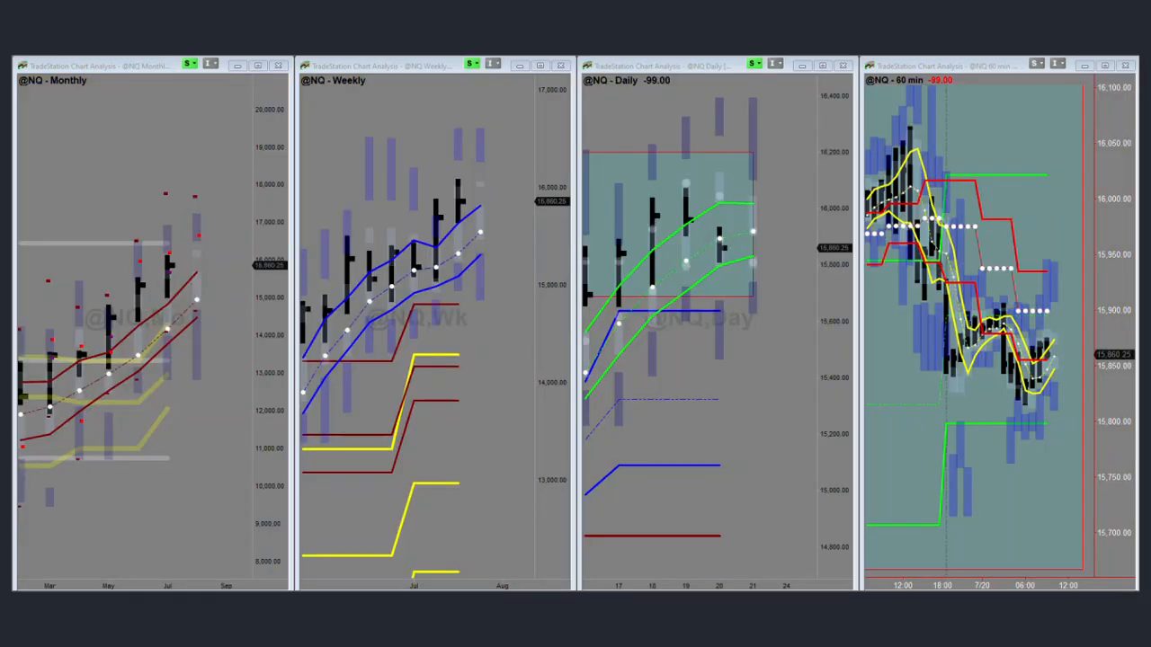
{"action": "left_click_drag", "start_coordinate": [71, 135], "coordinate": [112, 201]}
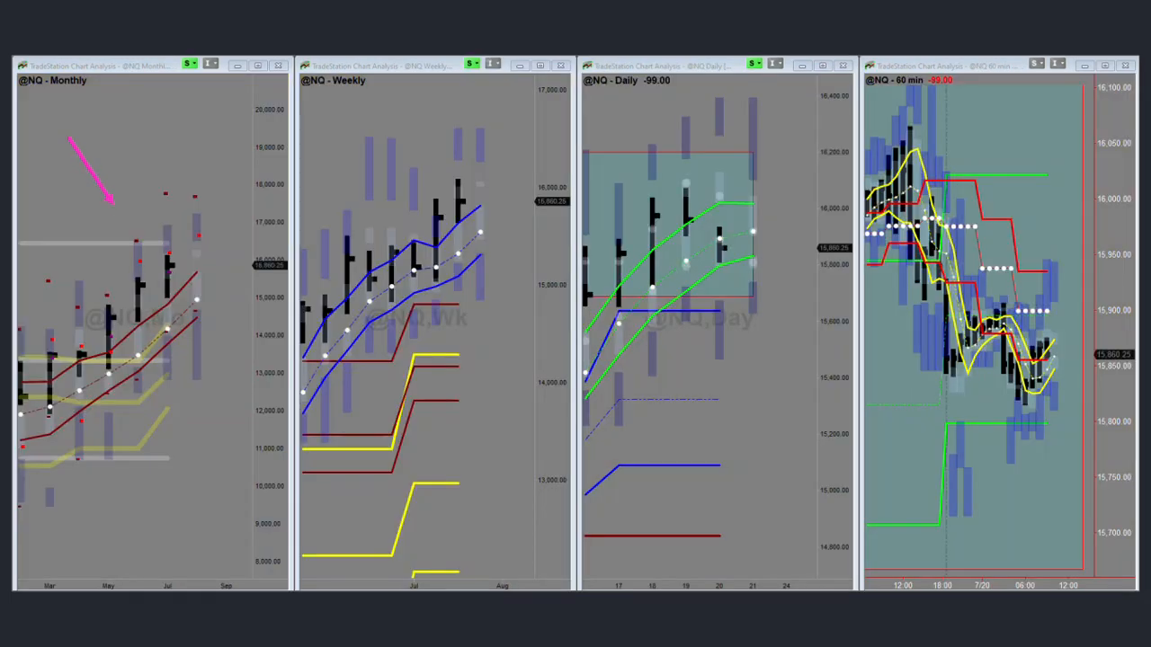
{"action": "left_click_drag", "start_coordinate": [72, 135], "coordinate": [153, 249]}
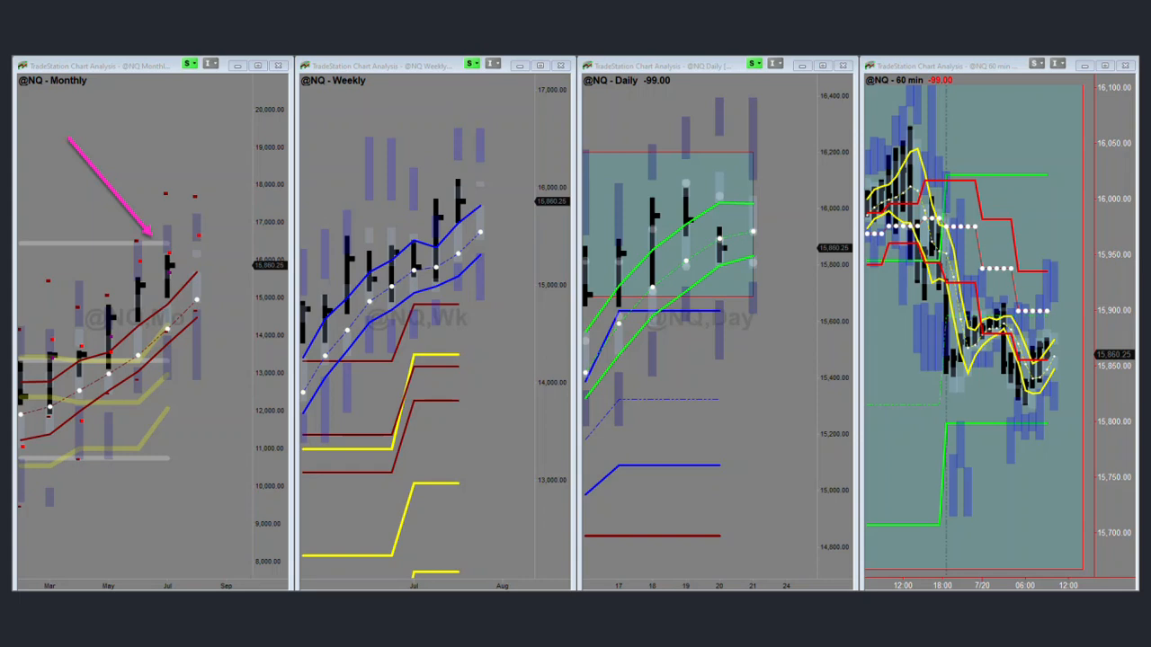
{"action": "left_click_drag", "start_coordinate": [55, 268], "coordinate": [151, 259]}
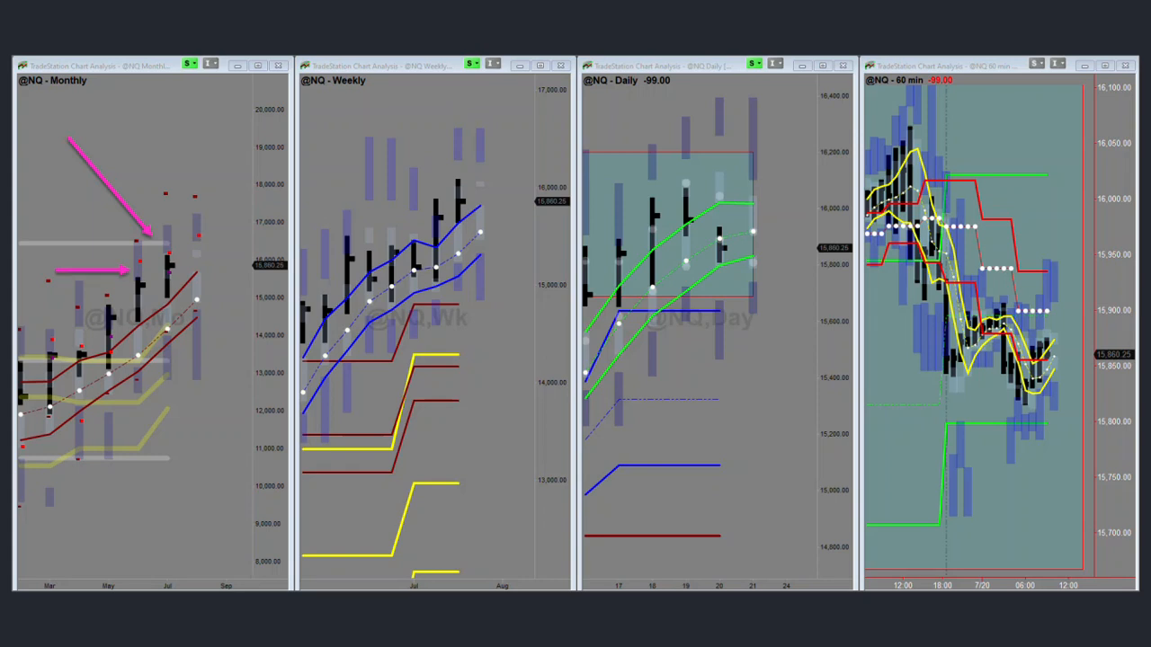
{"action": "left_click_drag", "start_coordinate": [649, 97], "coordinate": [861, 185]}
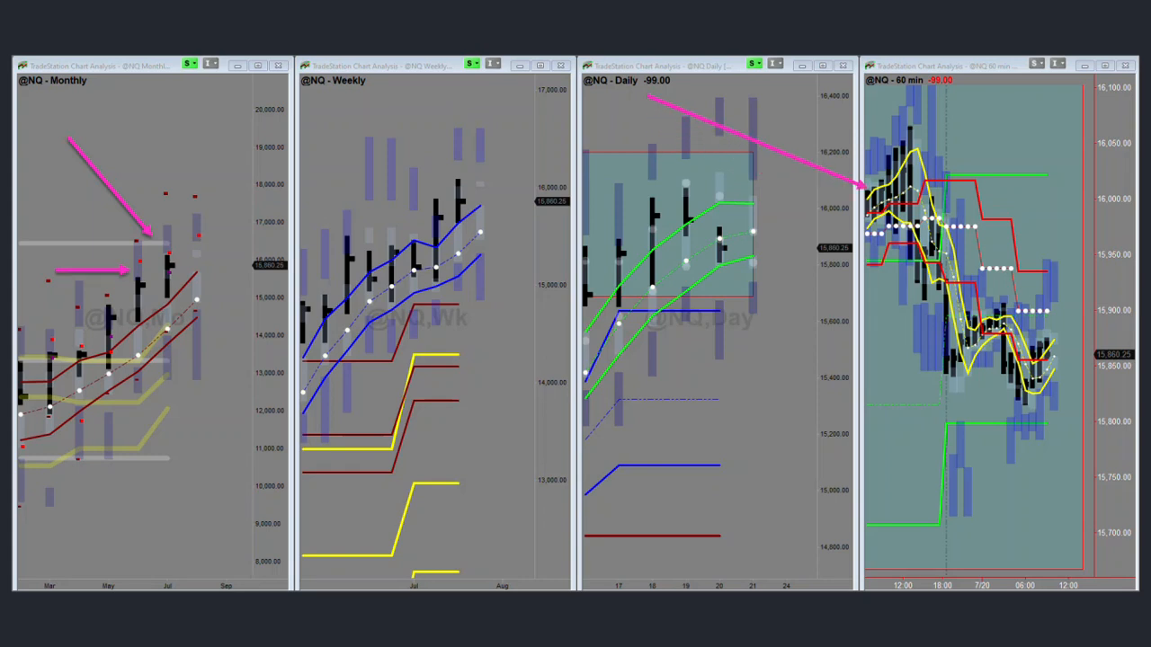